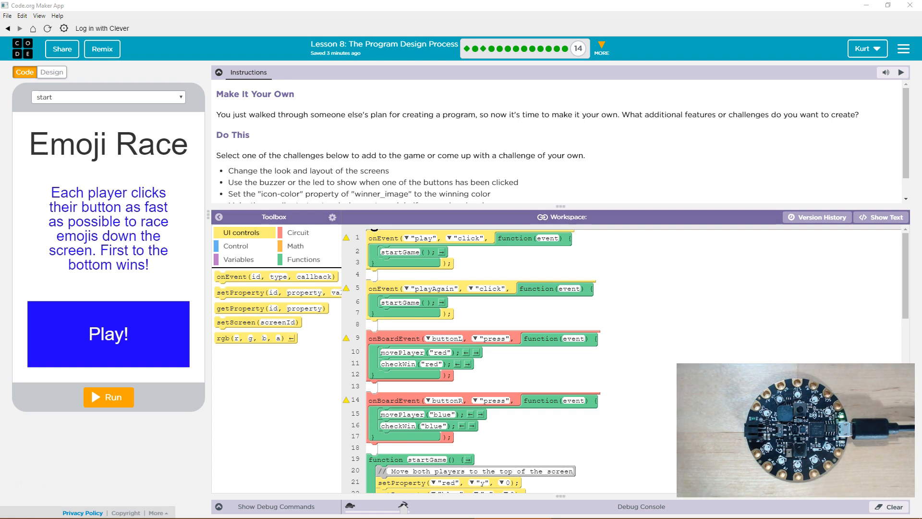
- Preview the win screen and drop a new setProperty (width 100) line below the winner text in checkWin
scroll(down, 3)
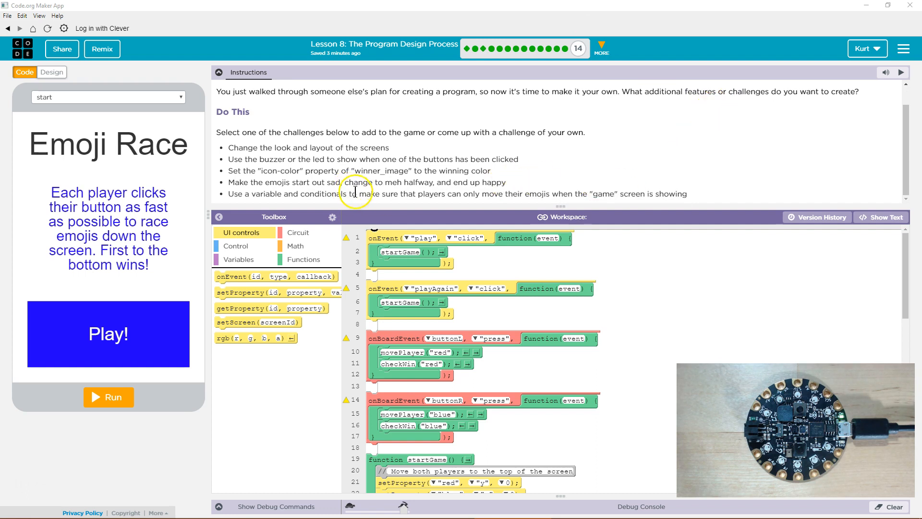
mouse_move(399, 191)
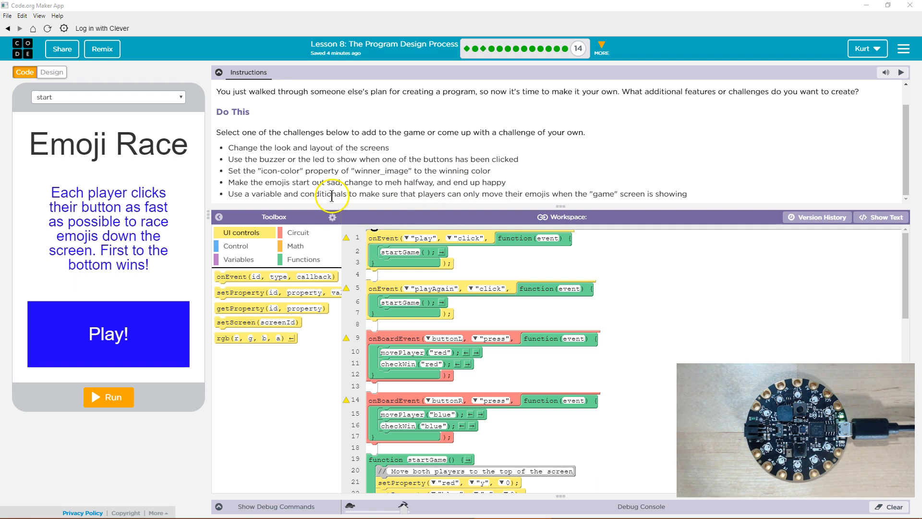
mouse_move(362, 204)
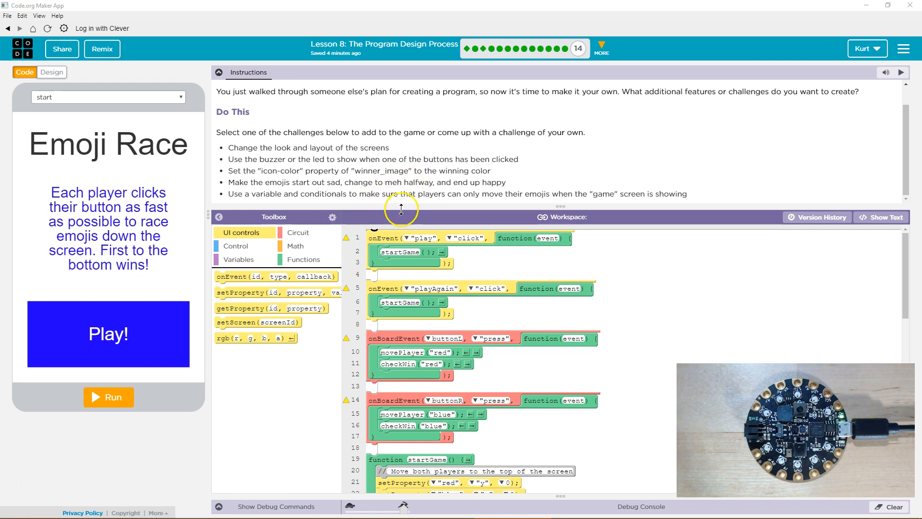
mouse_move(284, 172)
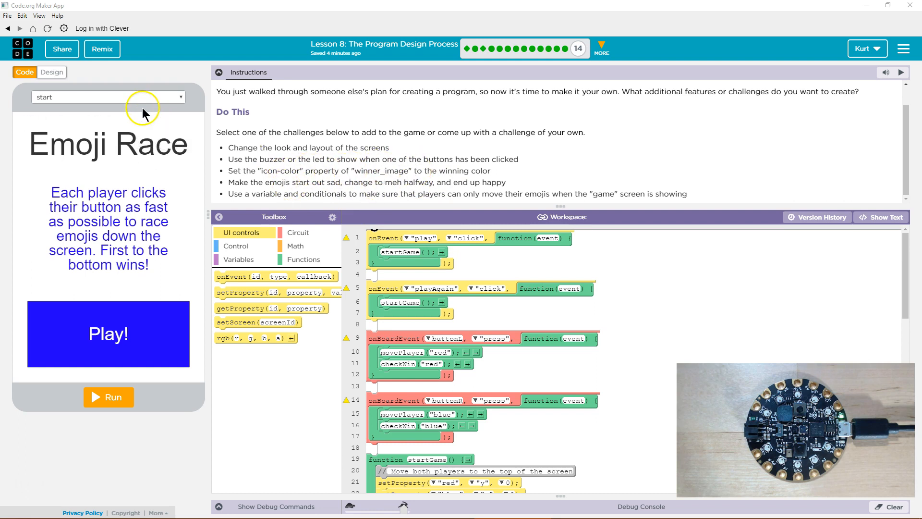
click(109, 97)
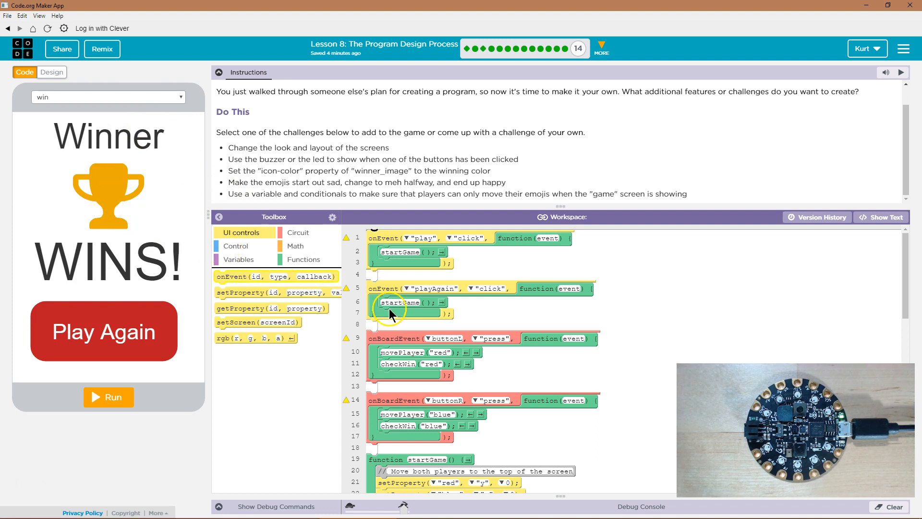
scroll(down, 3)
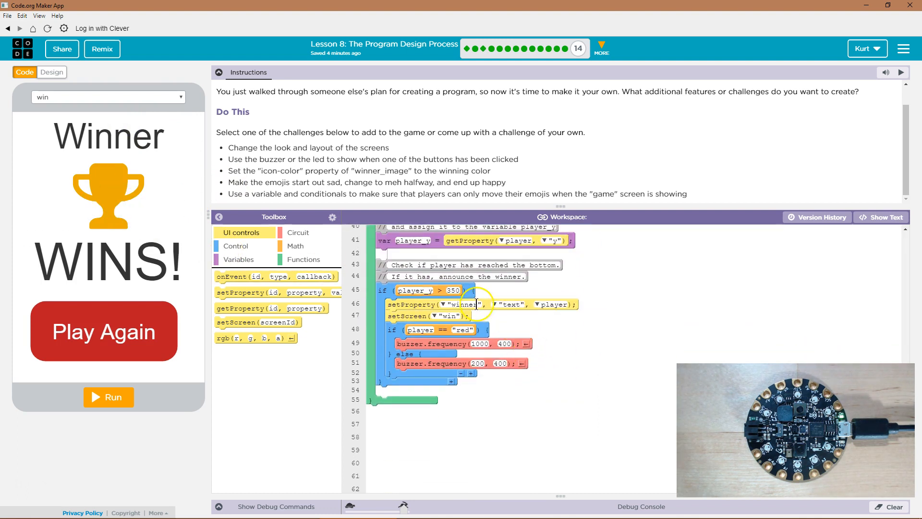
mouse_move(447, 345)
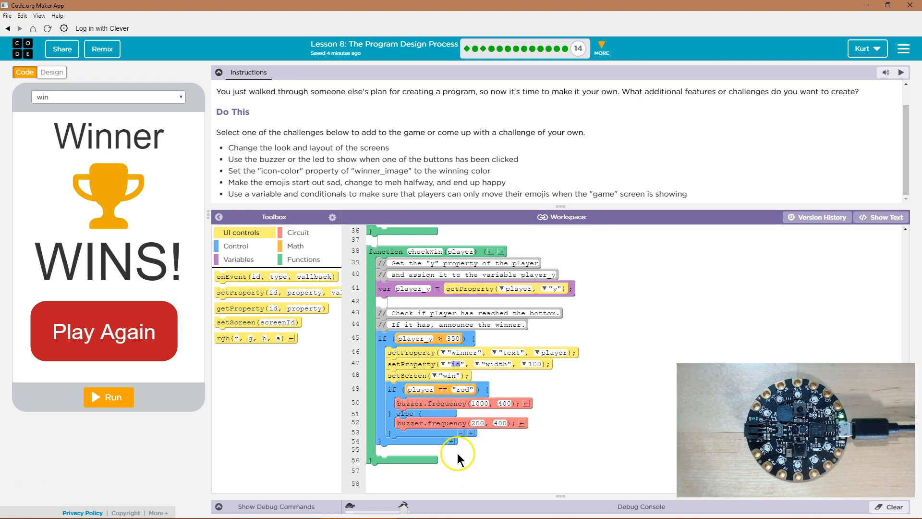
click(451, 363)
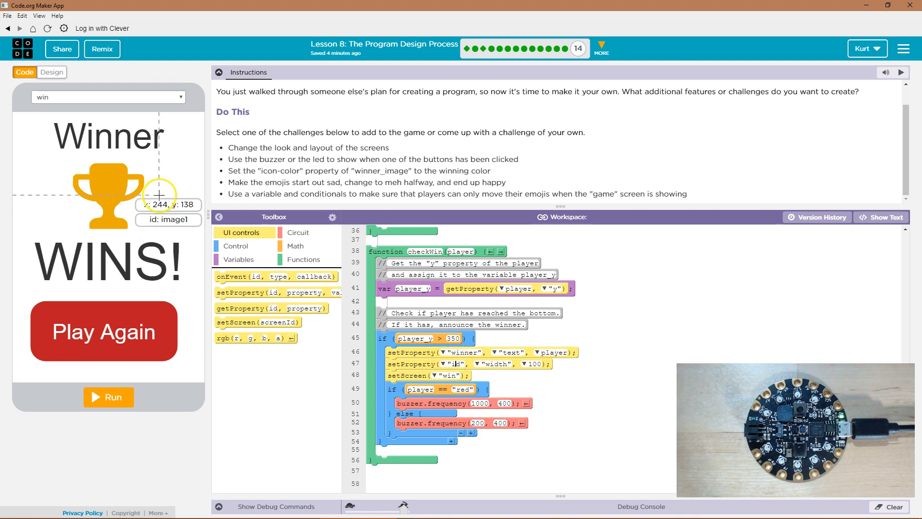
mouse_move(114, 184)
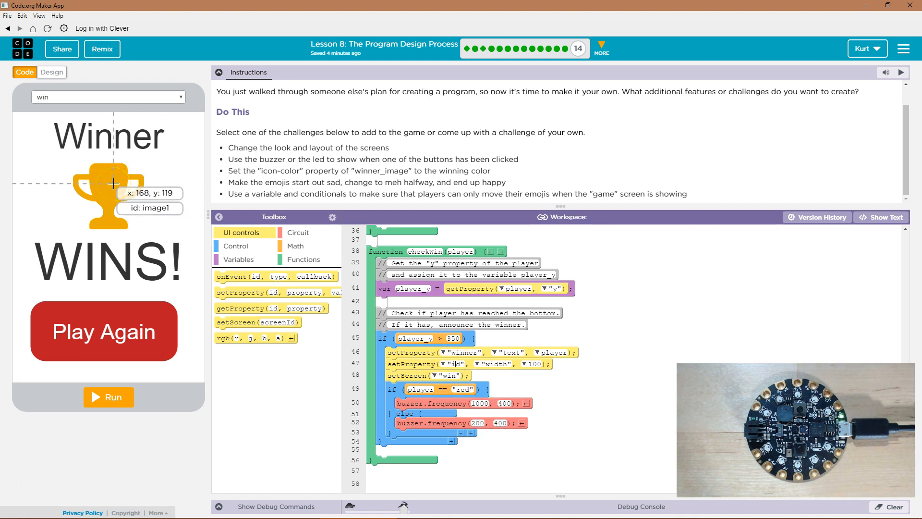
- In Design mode, give the win screen's trophy image the id 'trophy'
click(50, 72)
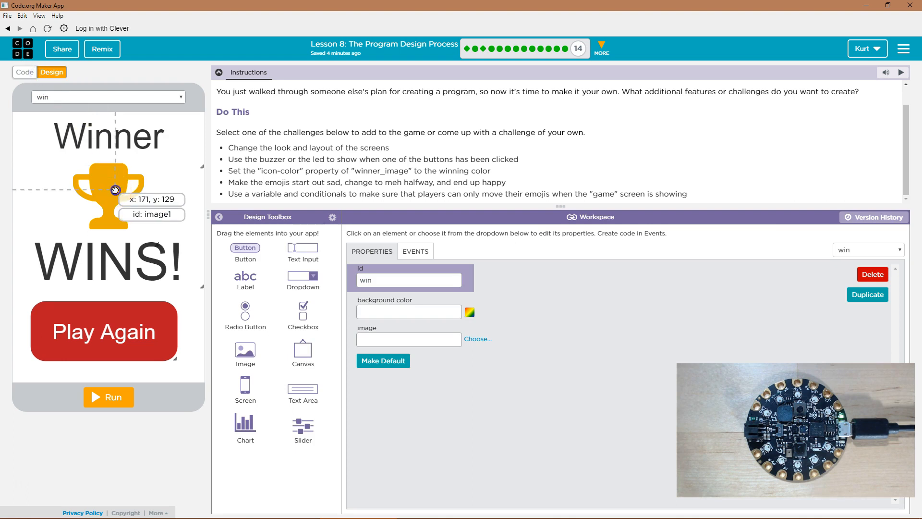
click(109, 182)
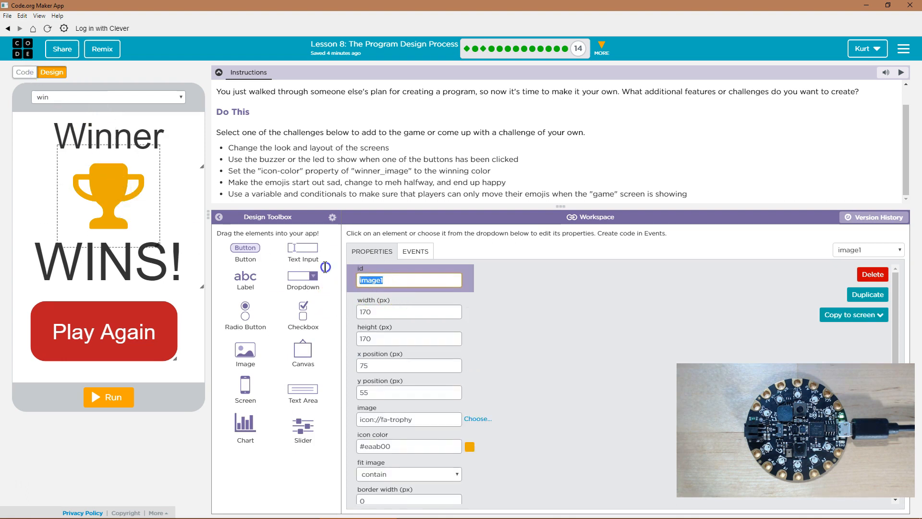
text(tropy)
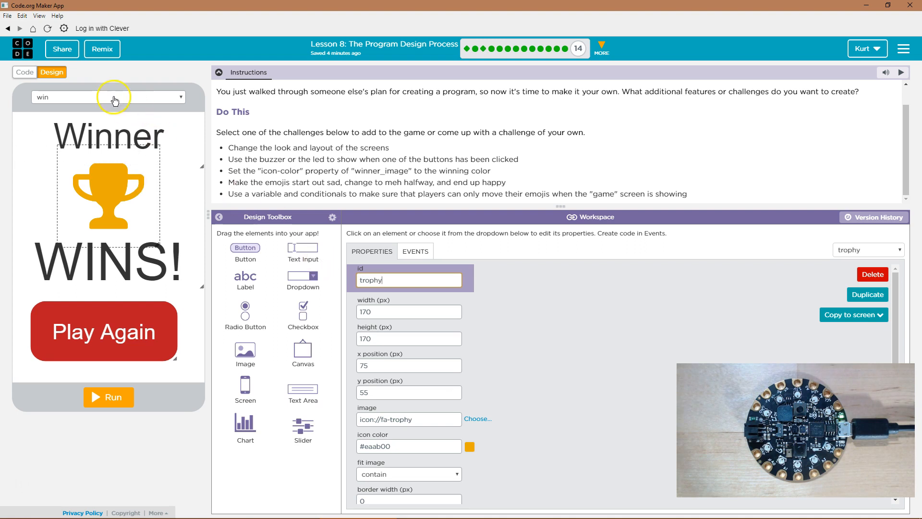
click(24, 72)
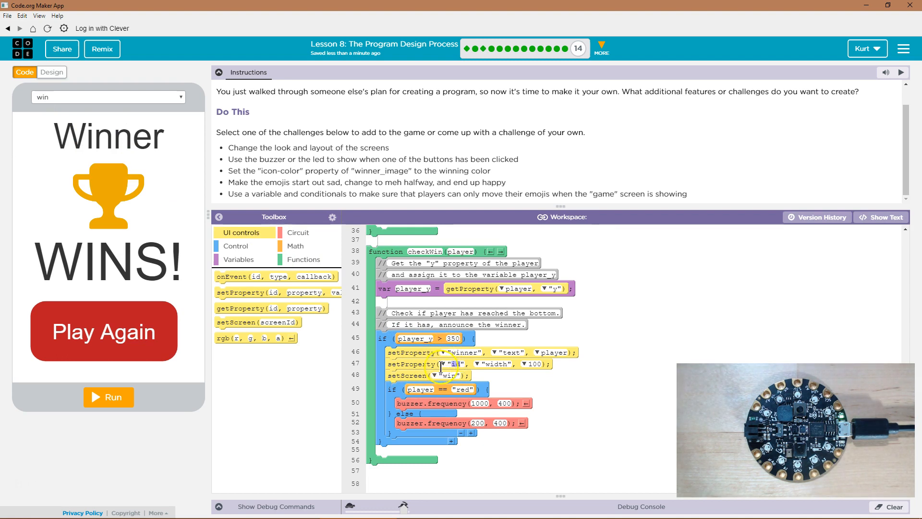
- Point the new checkWin line at 'trophy', setting its icon-color to player
click(450, 376)
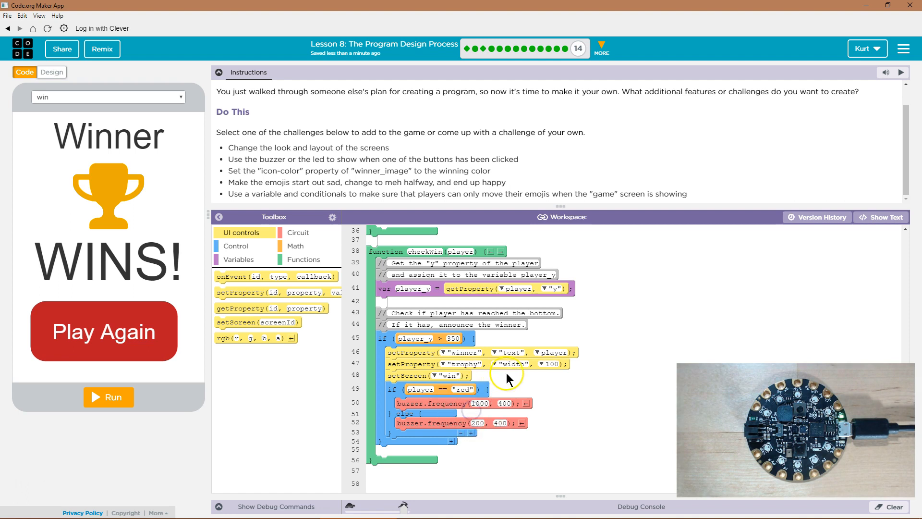
click(513, 363)
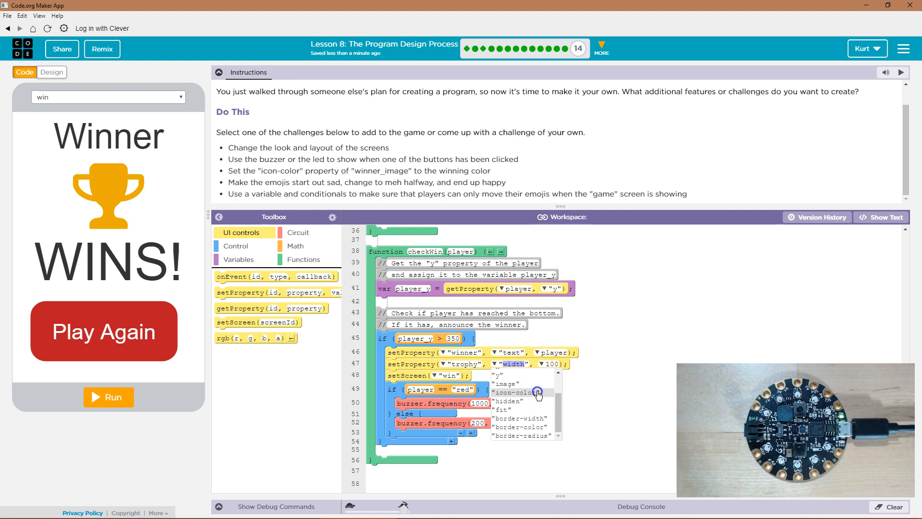
click(522, 392)
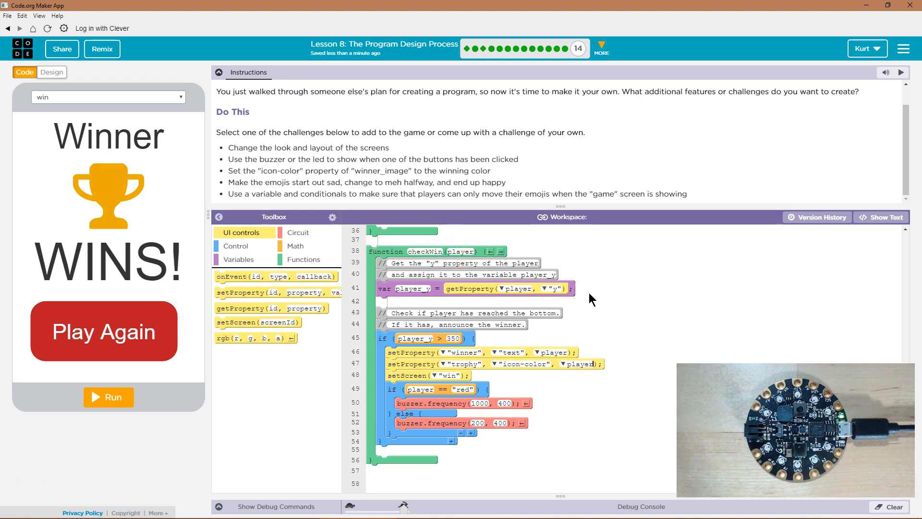
click(108, 186)
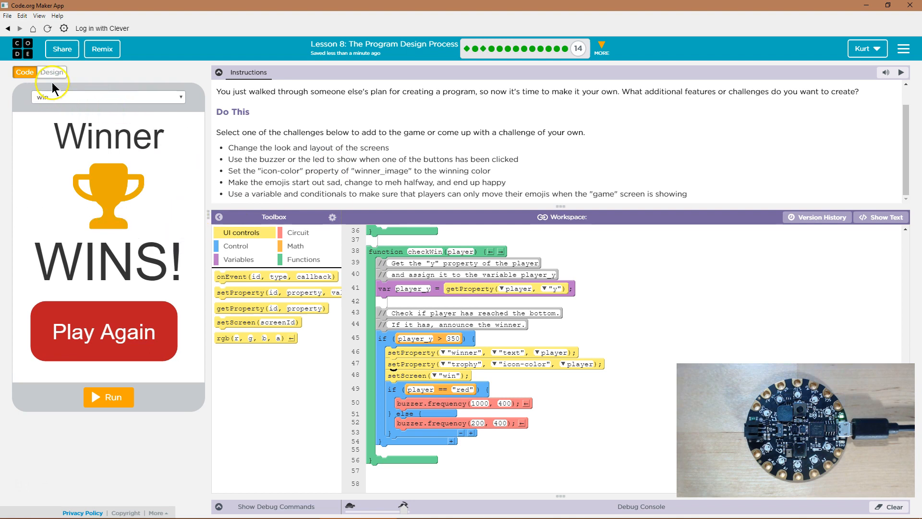
- Set the win screen's background color to translucent purple rgba(97,52,197,0.21)
click(52, 72)
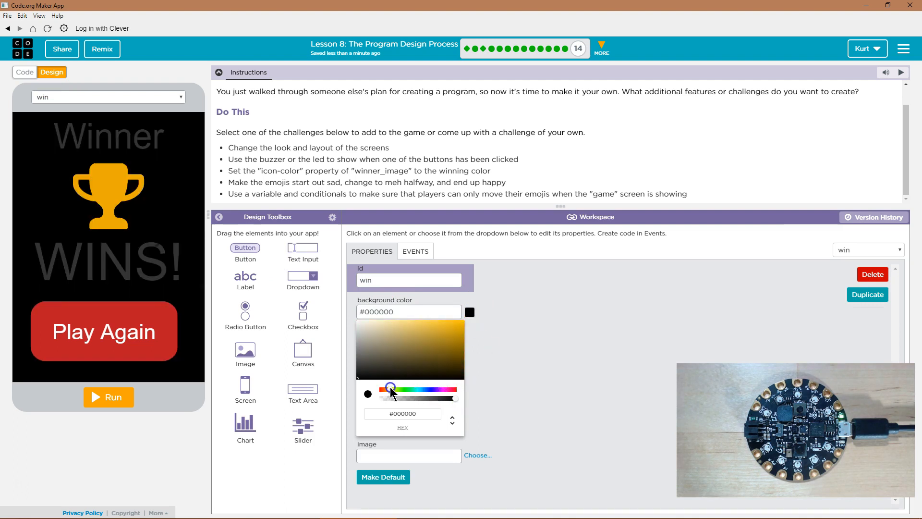
click(470, 311)
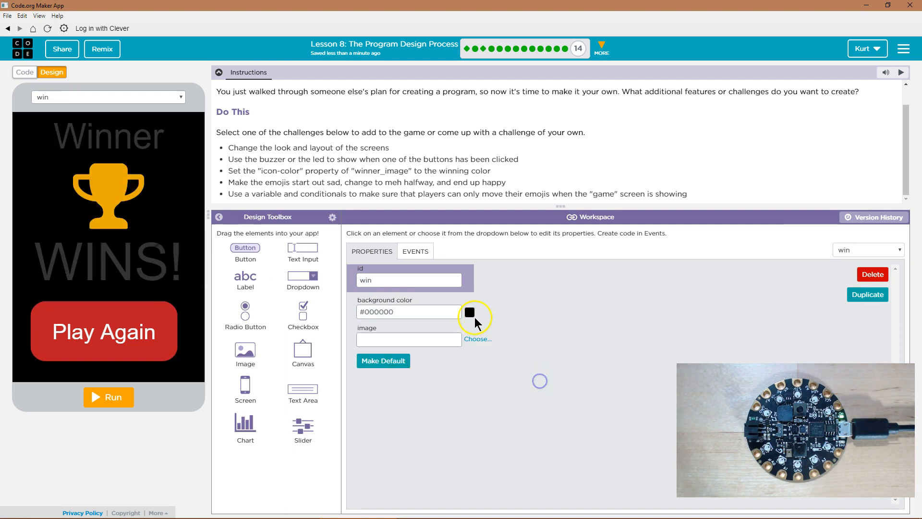
click(469, 311)
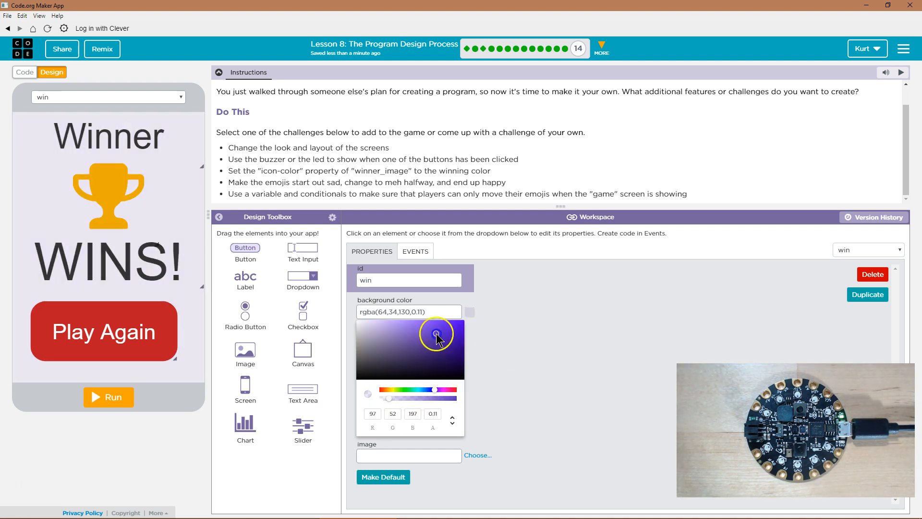
click(530, 350)
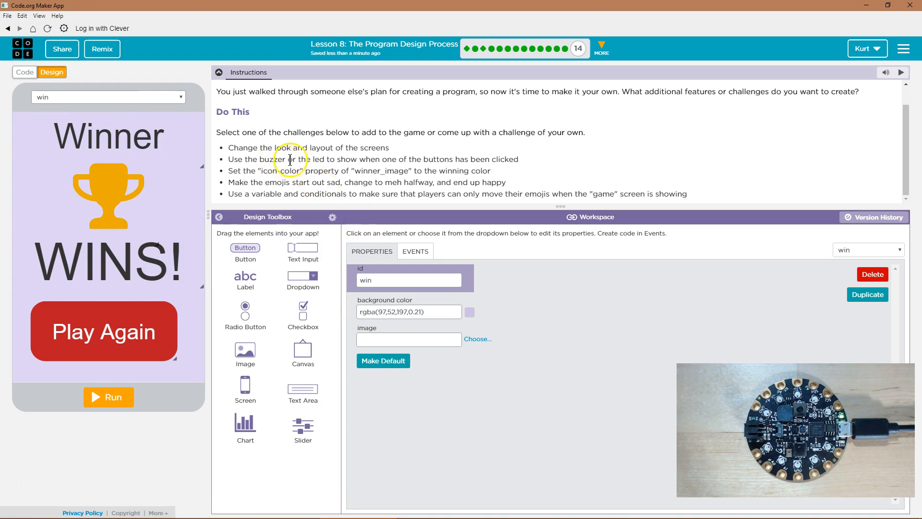
mouse_move(493, 164)
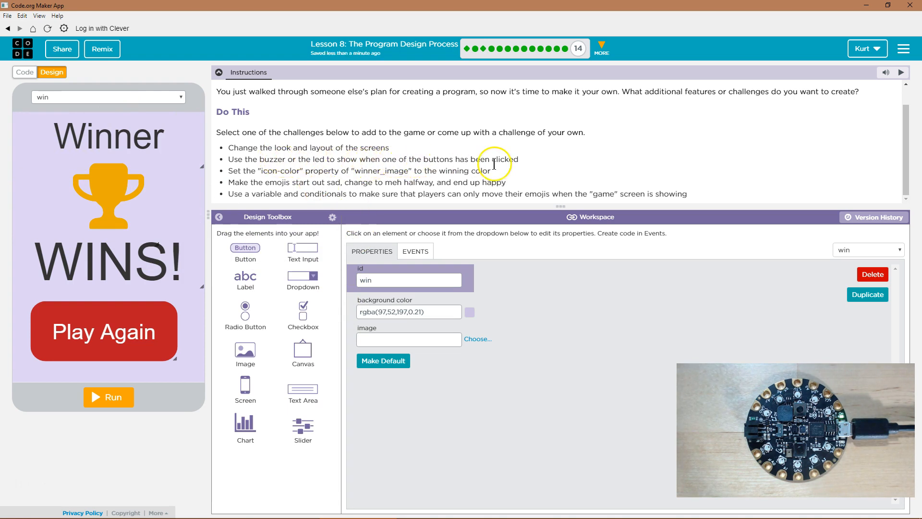
click(24, 72)
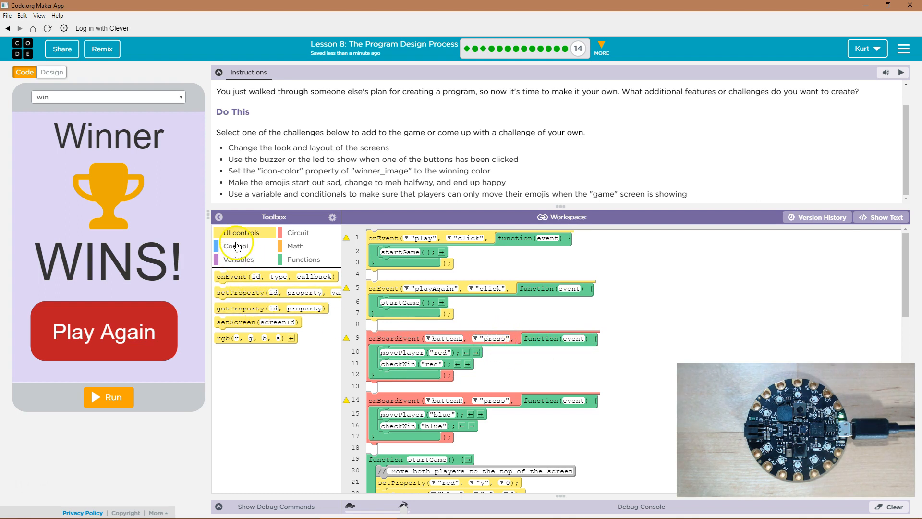
- Wrap the buttonL handler with led.on() before movePlayer and led.off() after checkWin
click(297, 233)
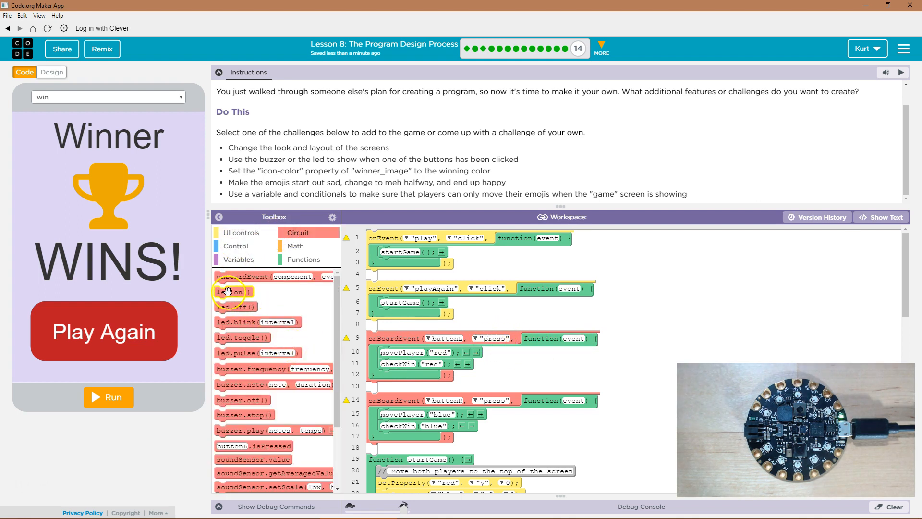
scroll(down, 3)
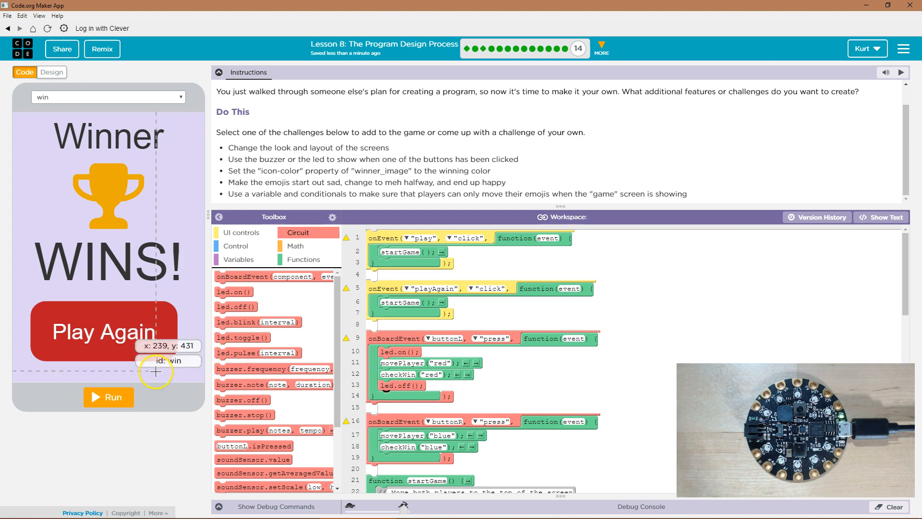
mouse_move(109, 397)
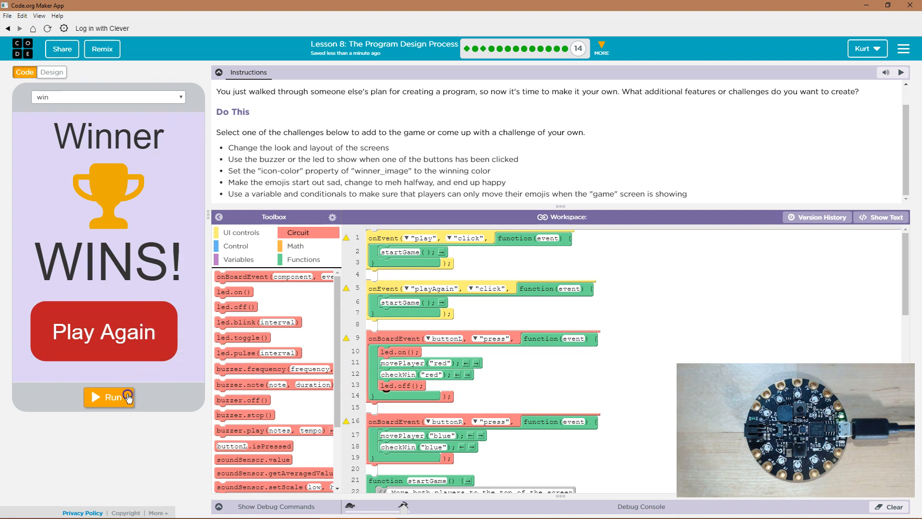
- Run the game and race the emojis with the board buttons to test the LED code
click(109, 396)
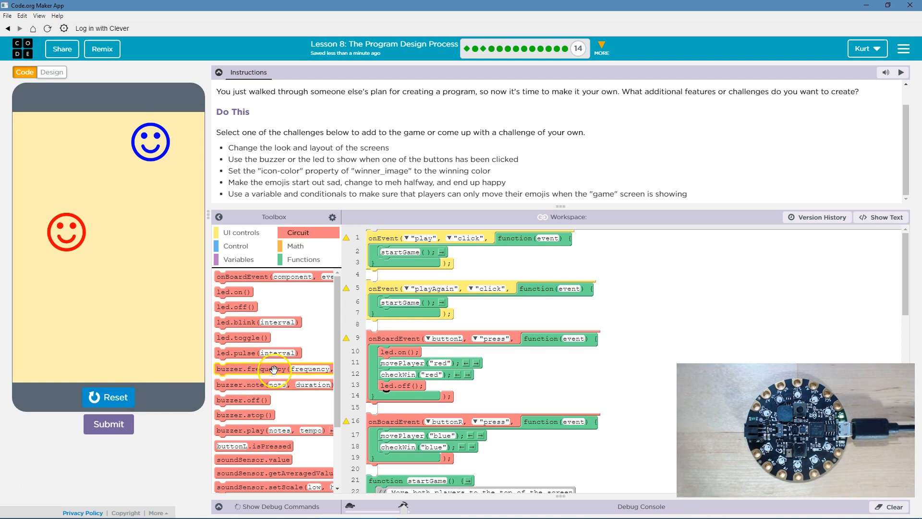
mouse_move(301, 175)
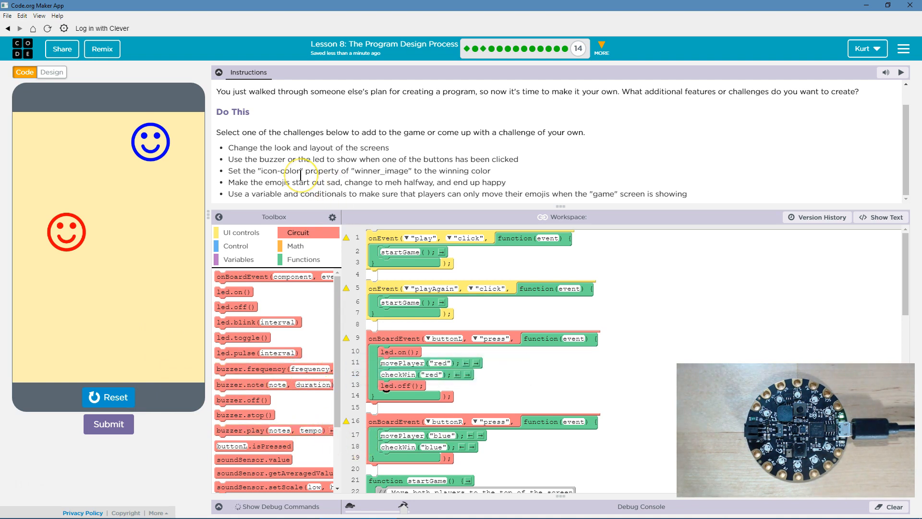
mouse_move(311, 197)
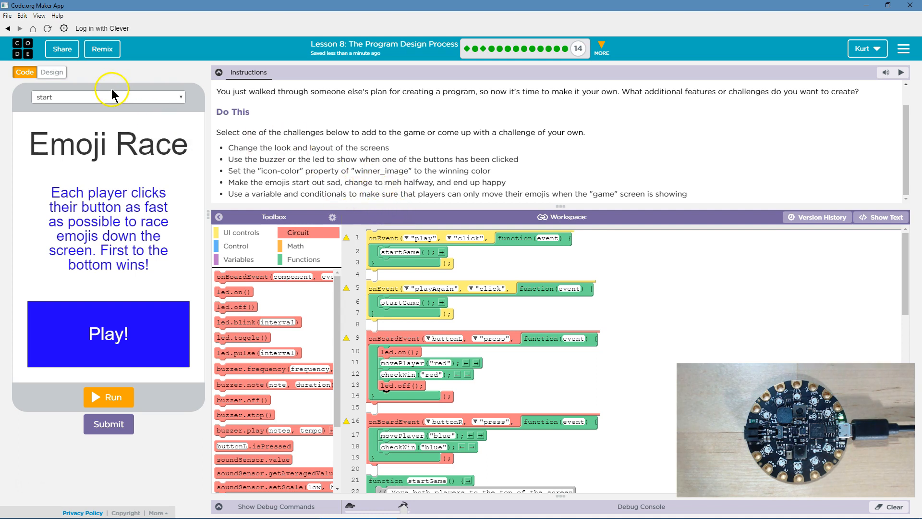
- Show the game screen and check the red emoji's smile icon name in Design
click(109, 97)
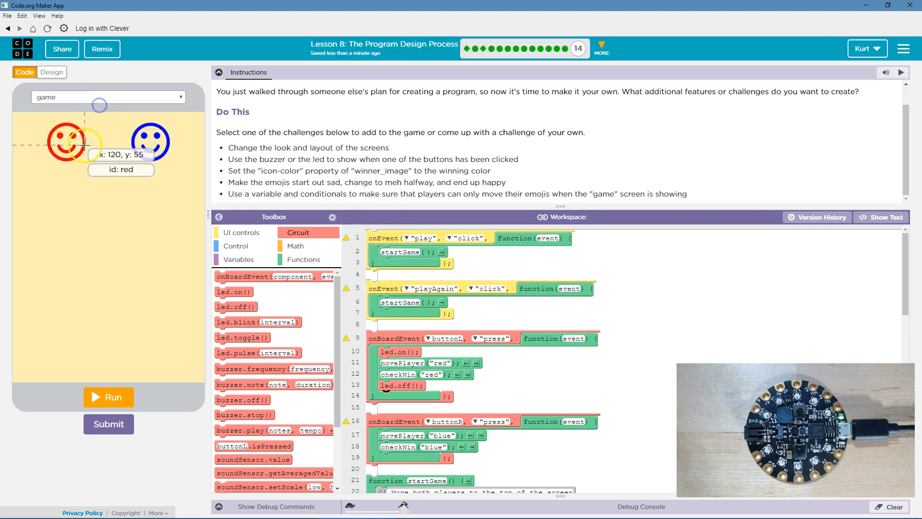
click(51, 72)
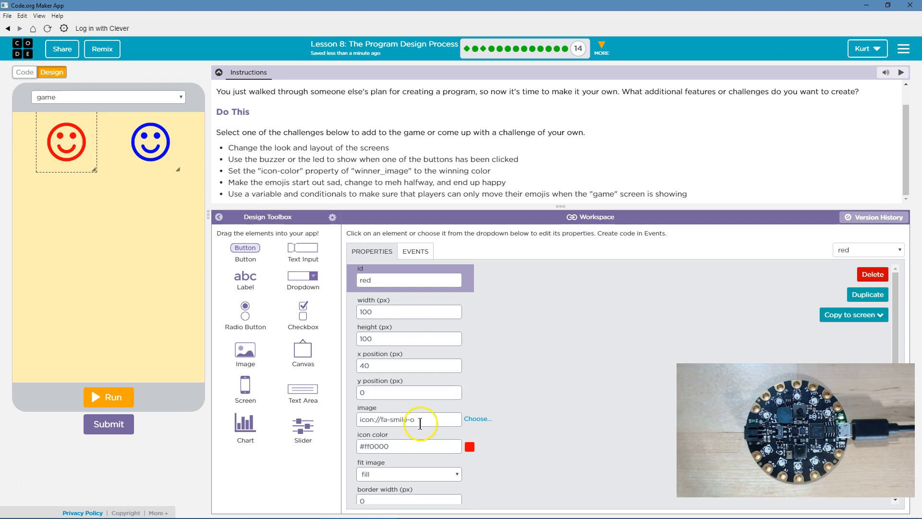
click(24, 72)
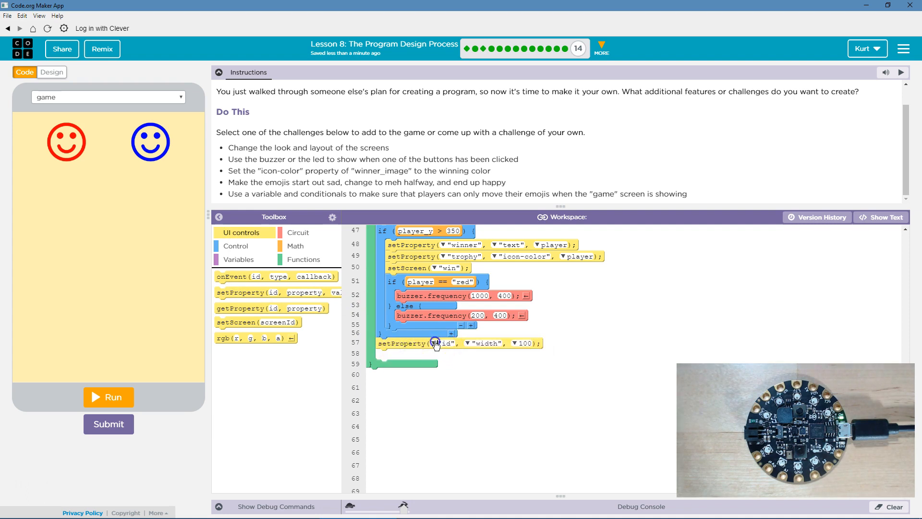
- Target red's image in the new checkWin line and set red's icon to icon://fa-frown-o
click(485, 343)
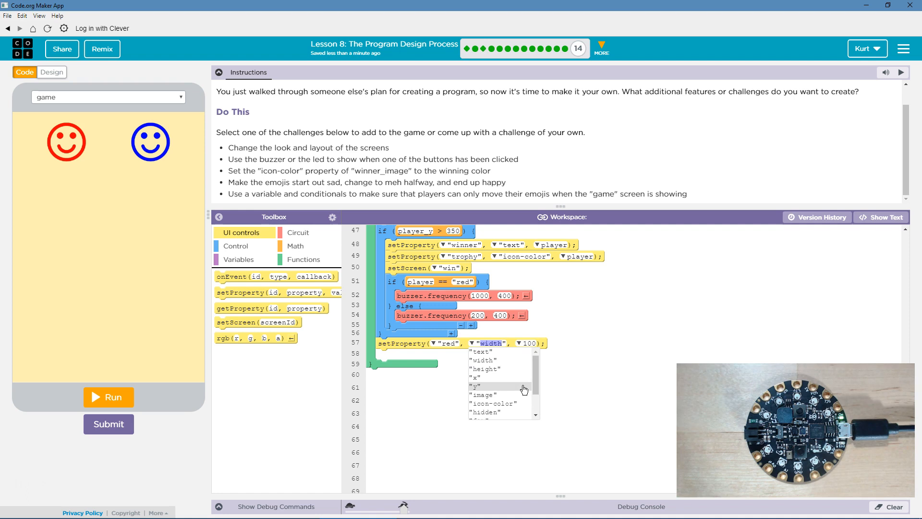
click(483, 395)
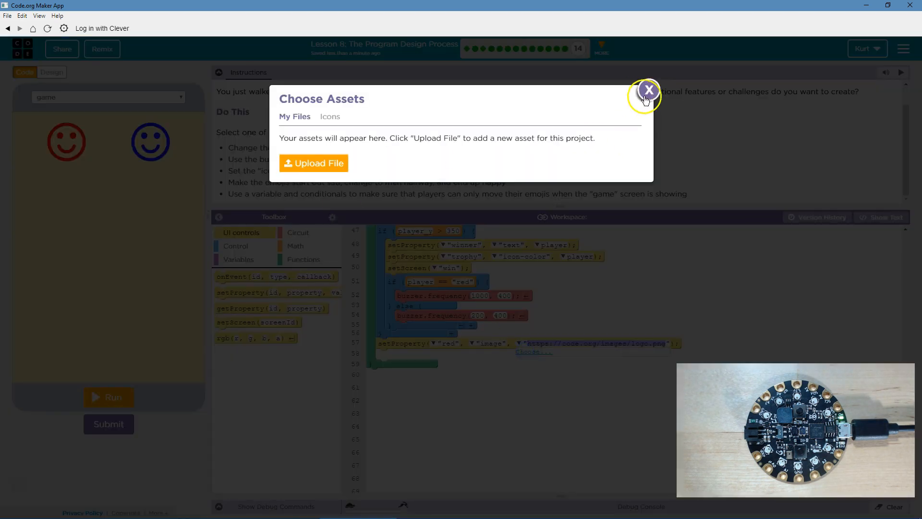
click(649, 91)
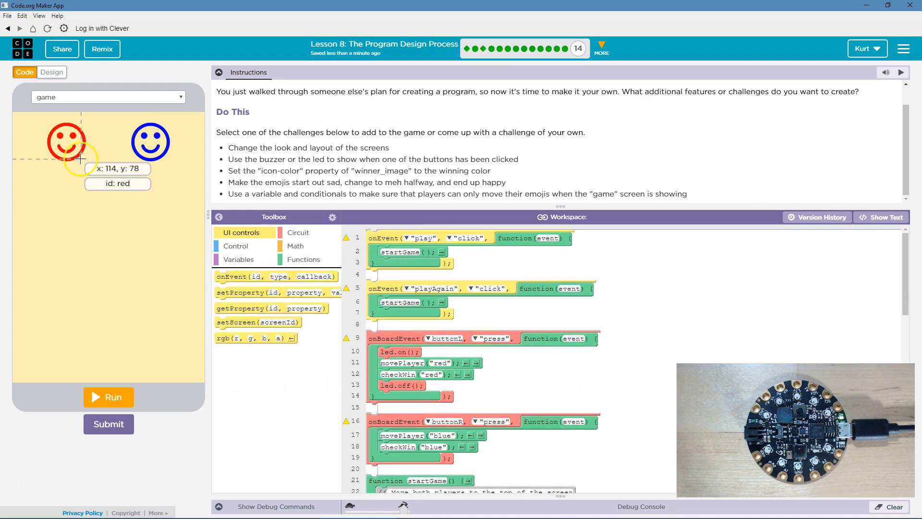
drag(66, 143, 60, 139)
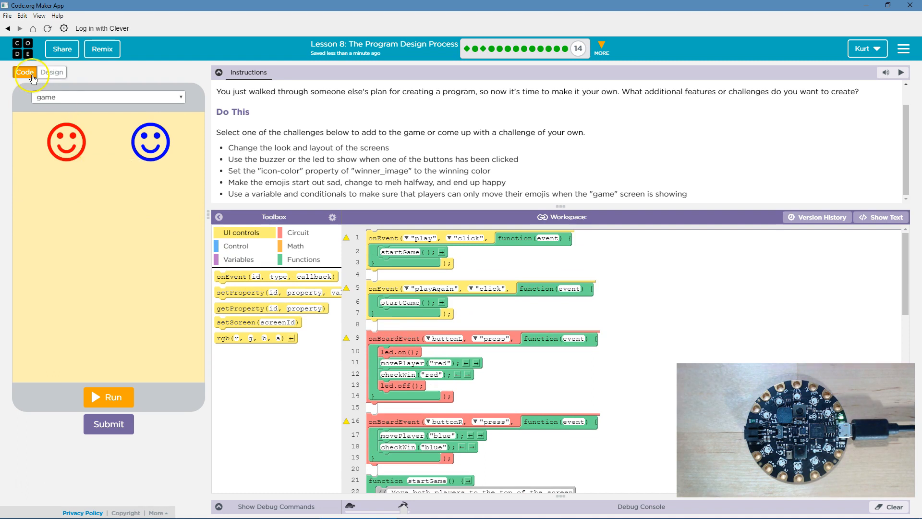
- In Design, set the blue emoji's image to icon://fa-frown-o as well
click(51, 72)
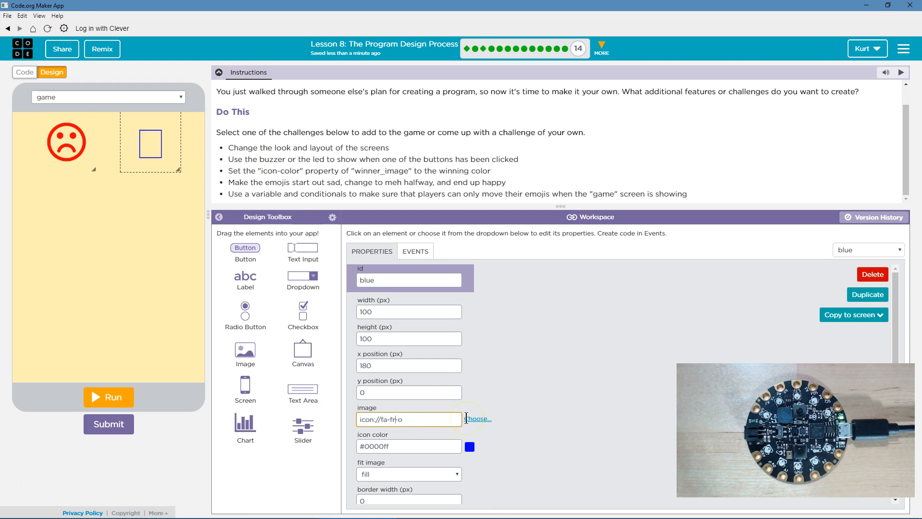
click(480, 418)
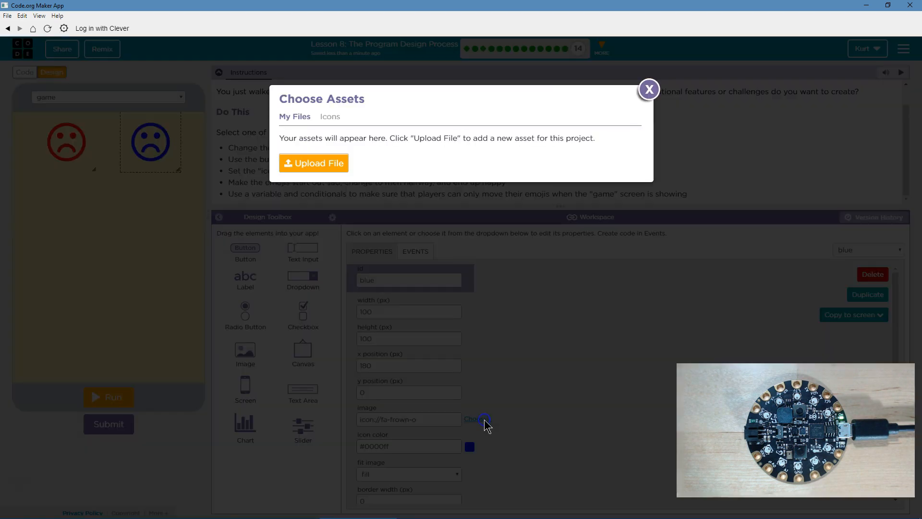
click(650, 88)
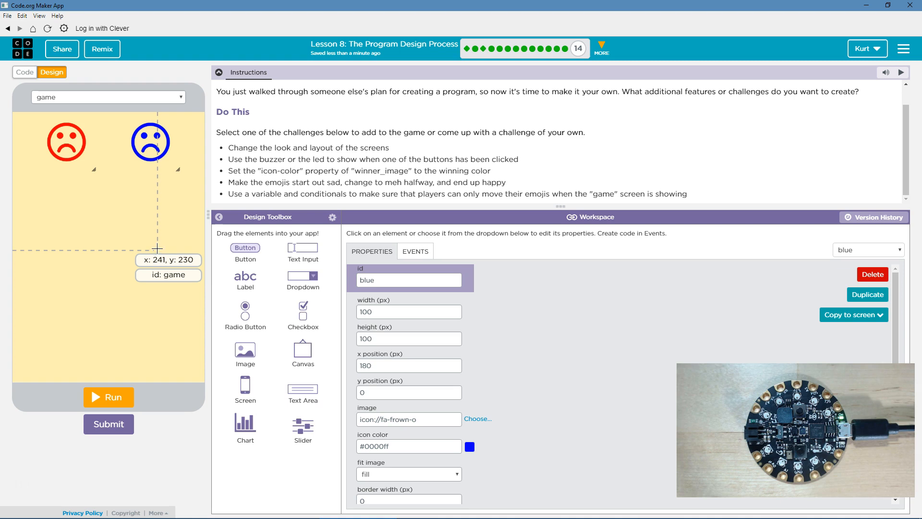
drag(150, 141, 141, 111)
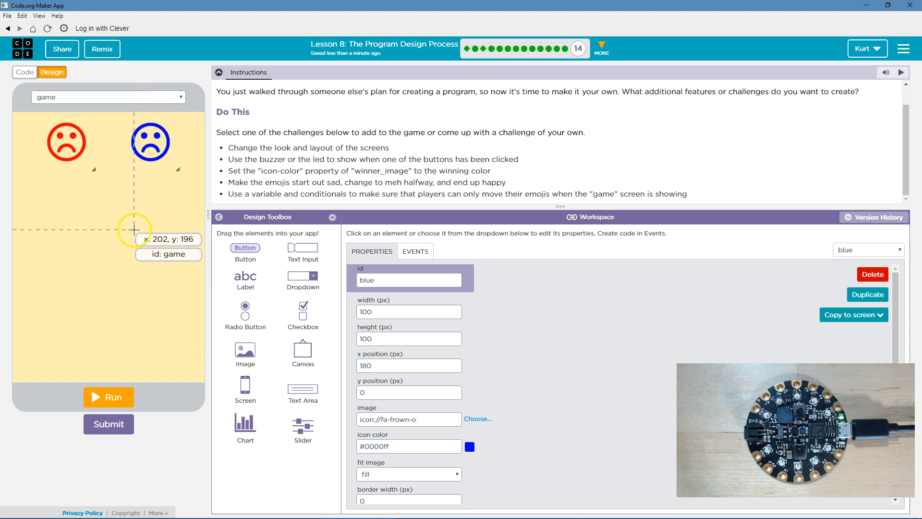
mouse_move(132, 241)
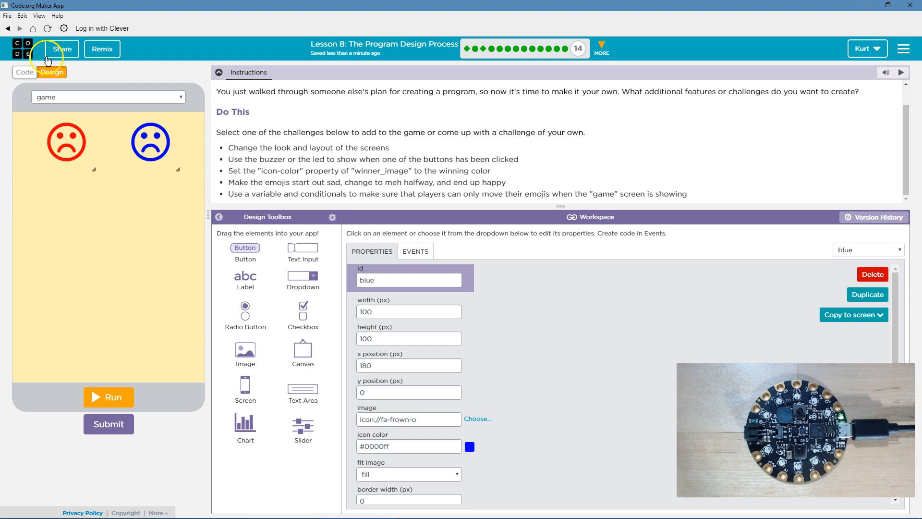
- Start checkWin with an if block testing player_y > 200
click(24, 72)
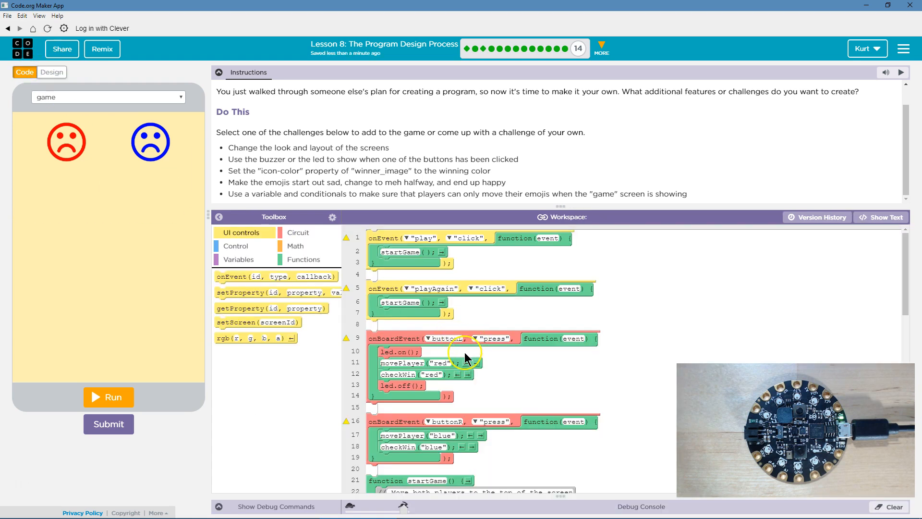
scroll(down, 3)
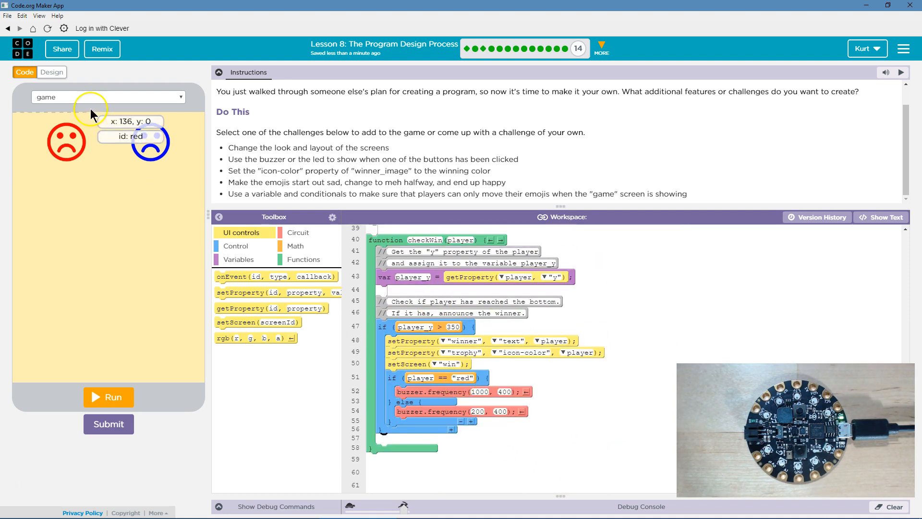
mouse_move(241, 266)
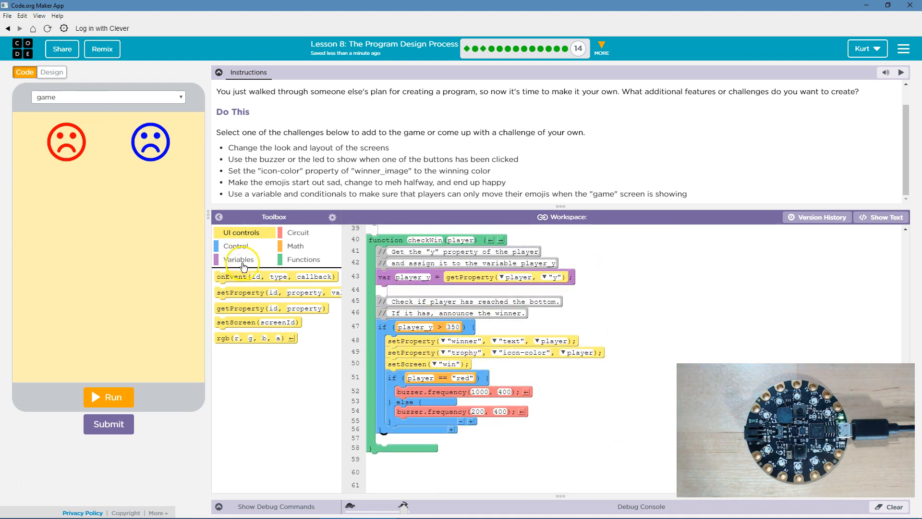
mouse_move(235, 246)
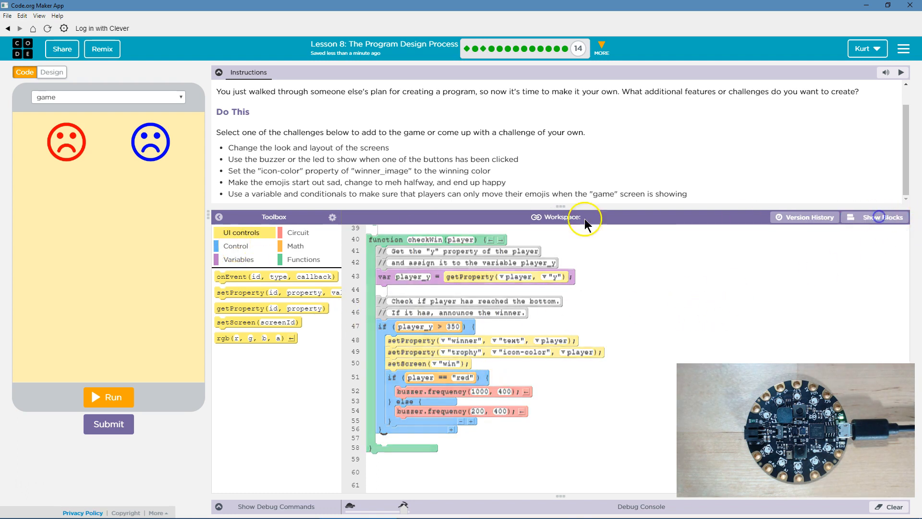
click(880, 217)
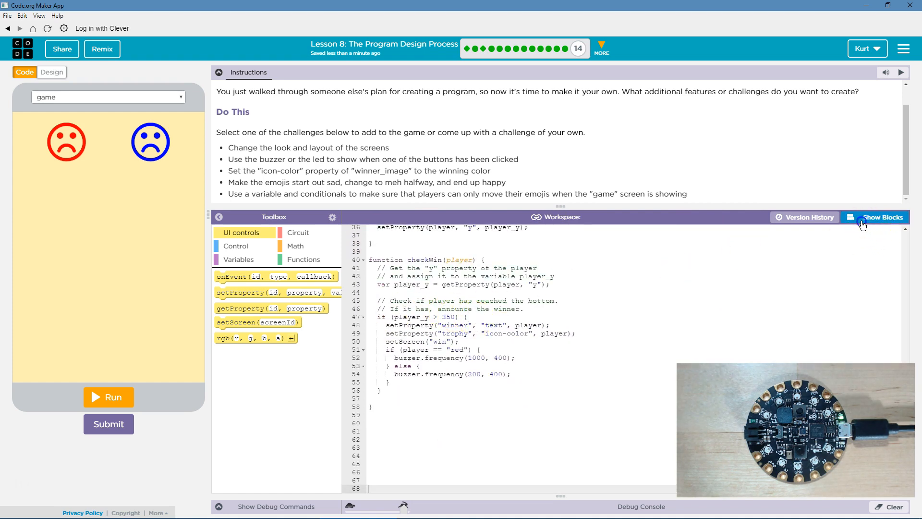
click(880, 218)
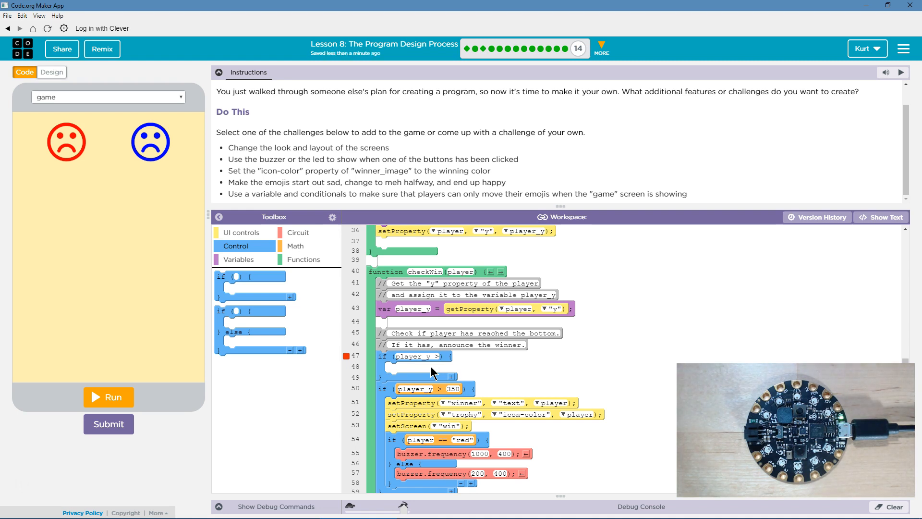
text(200)
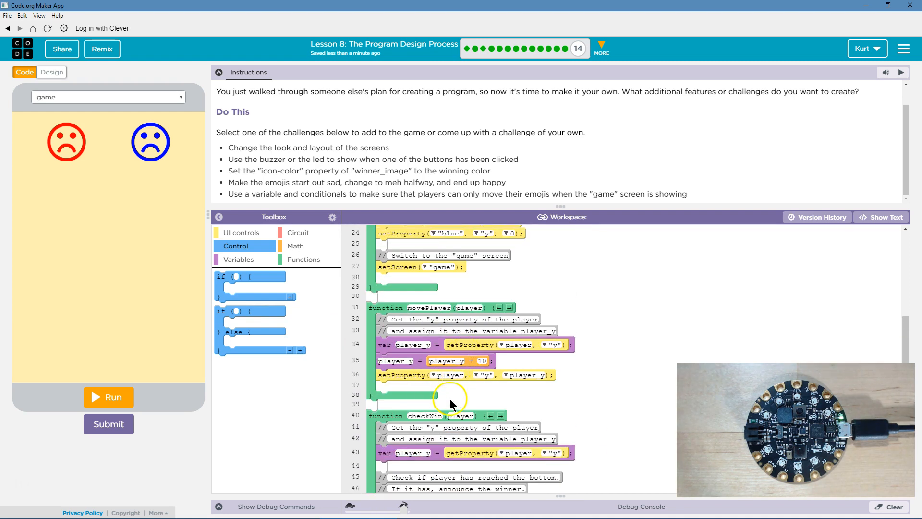
- Place a setProperty block for the player inside the new if block
scroll(down, 3)
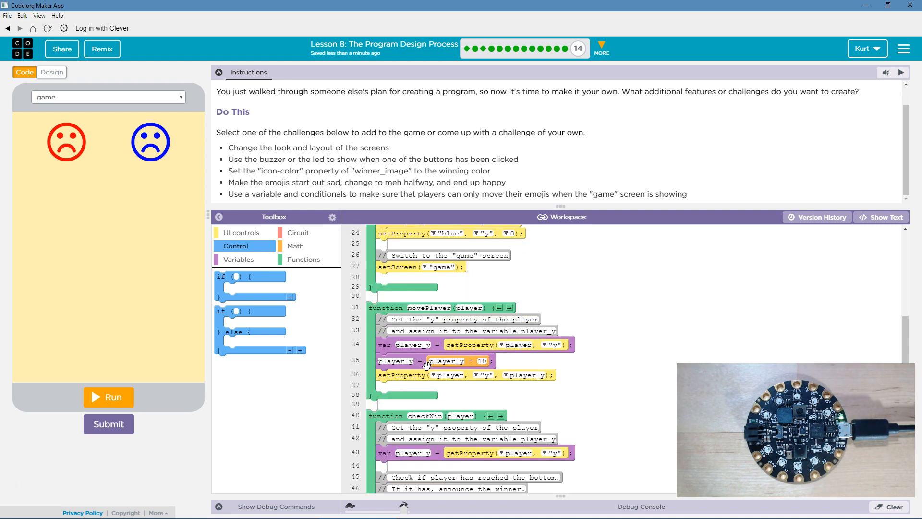
scroll(down, 3)
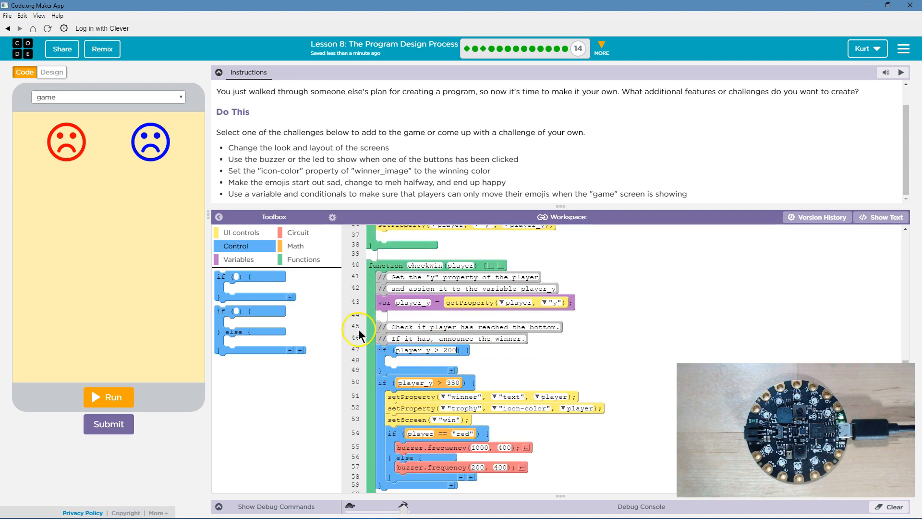
click(242, 231)
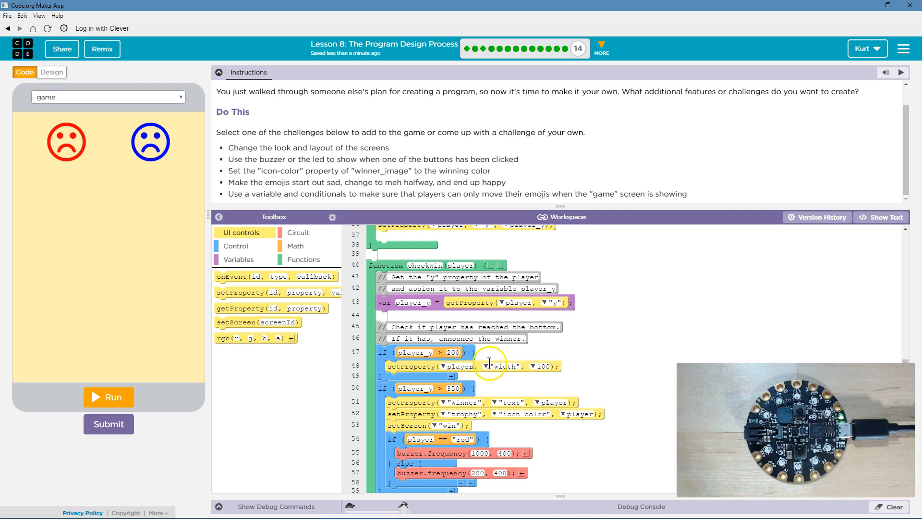
- Make the y > 200 check set the player's image to the meh face icon
click(505, 366)
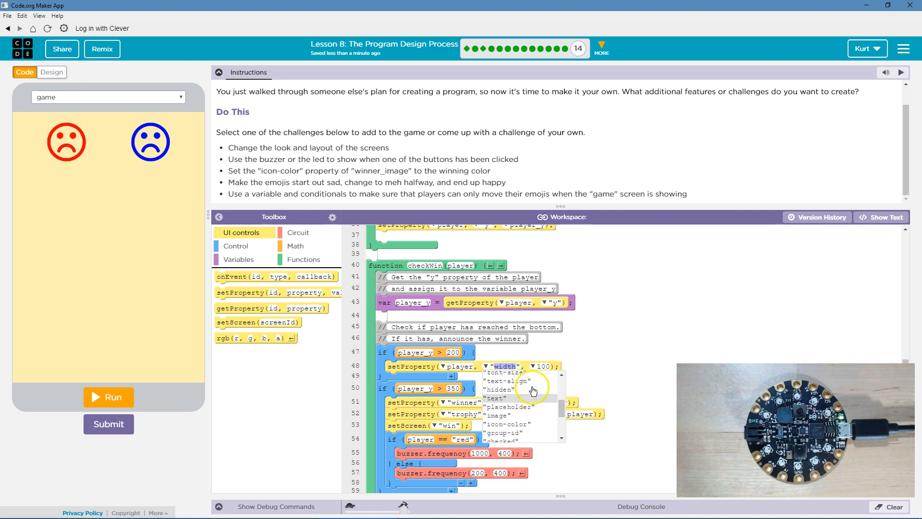
scroll(down, 3)
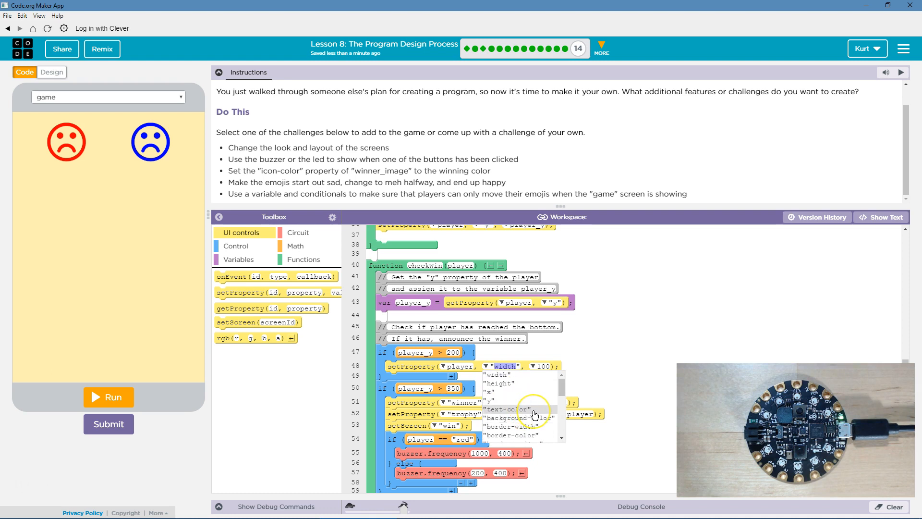
click(508, 366)
text("image)
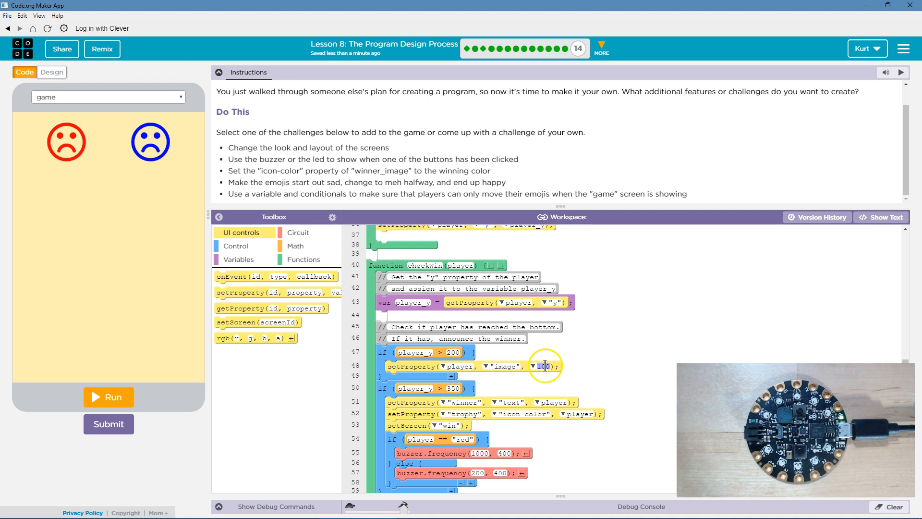
click(541, 366)
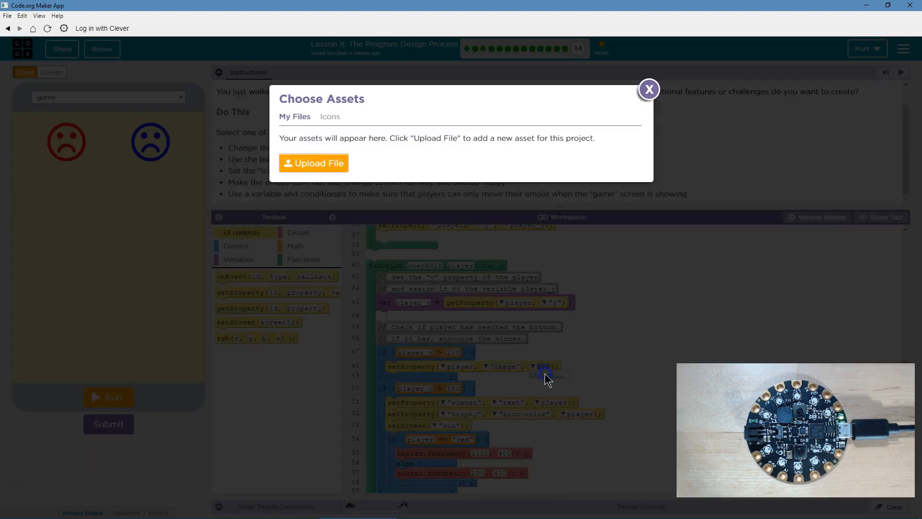
click(330, 116)
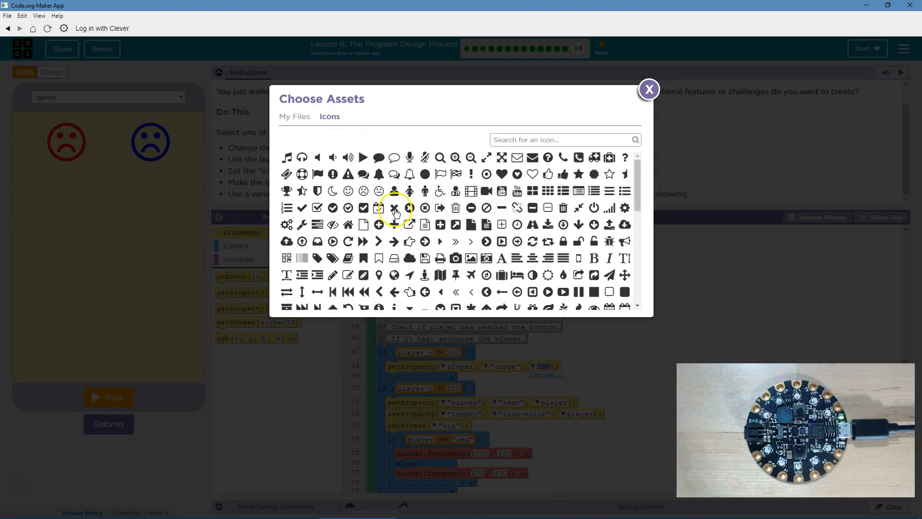
click(648, 88)
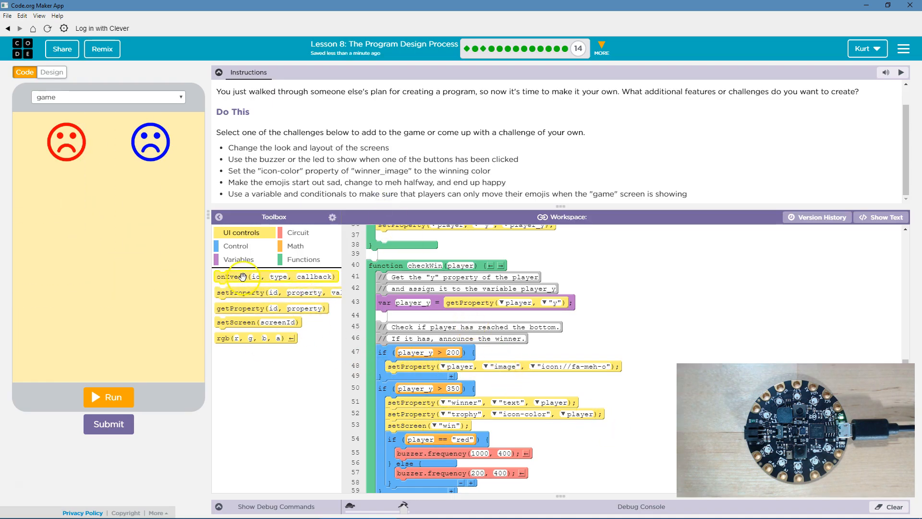
- Add a second if for player_y > 300 that sets the smile face icon
click(238, 246)
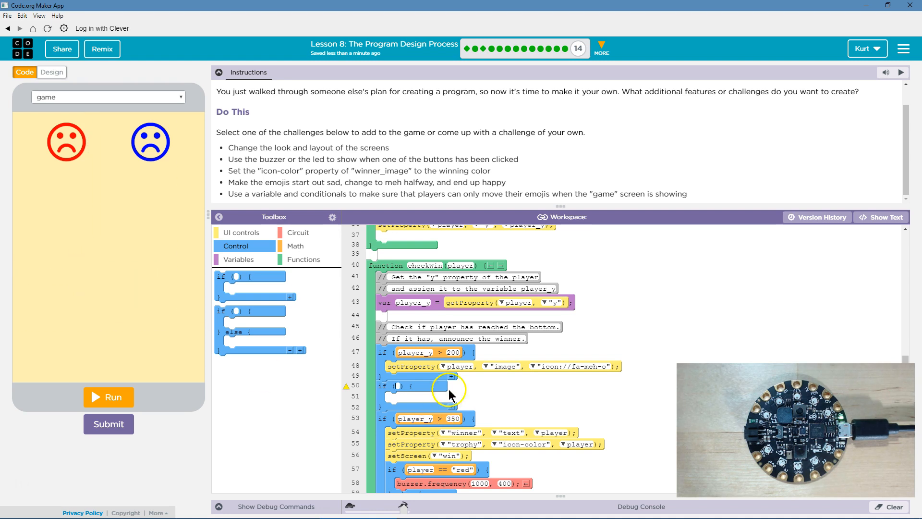
click(399, 387)
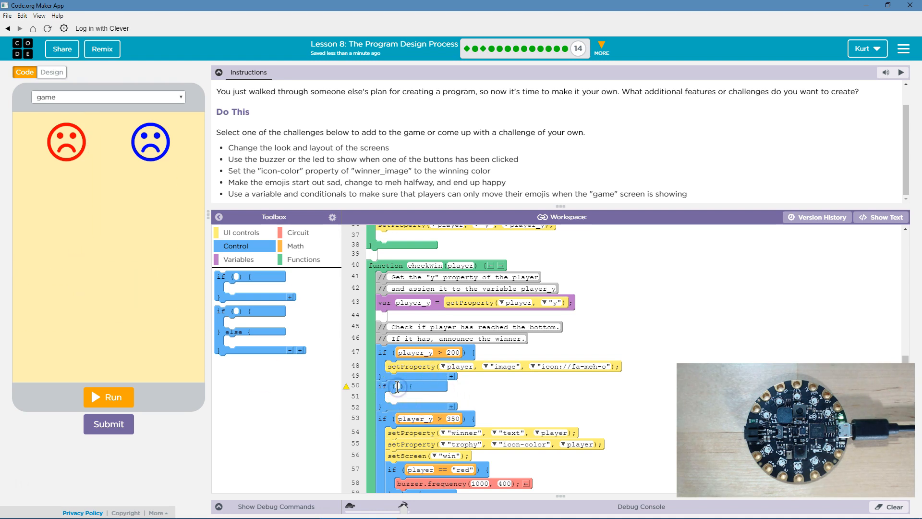
text(player)
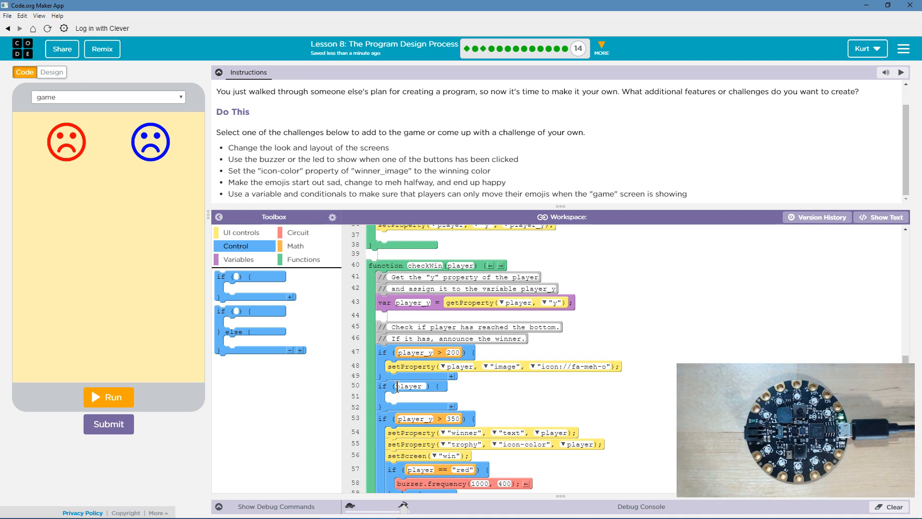
click(424, 386)
text(_ >)
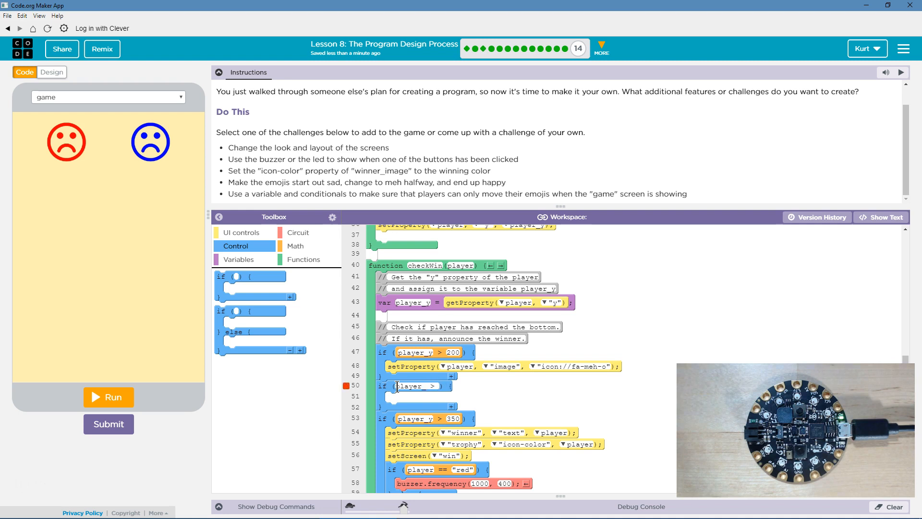
text(300)
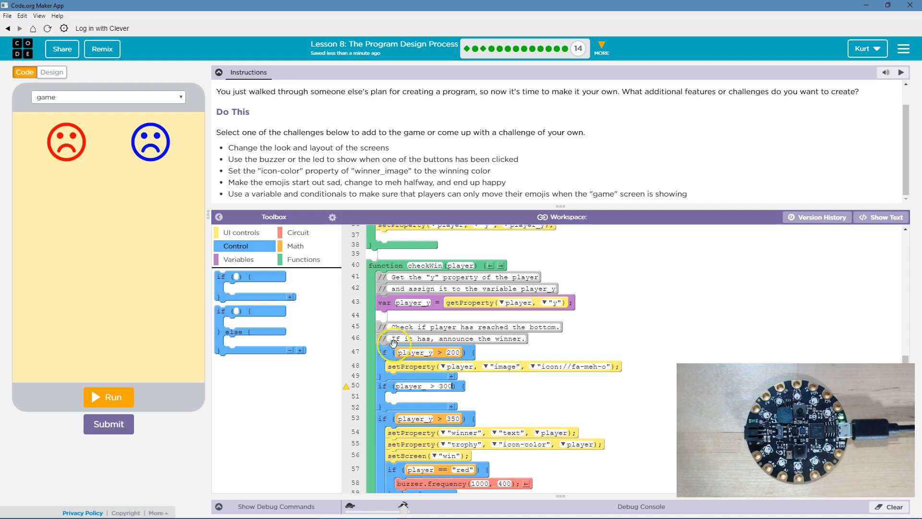
click(243, 232)
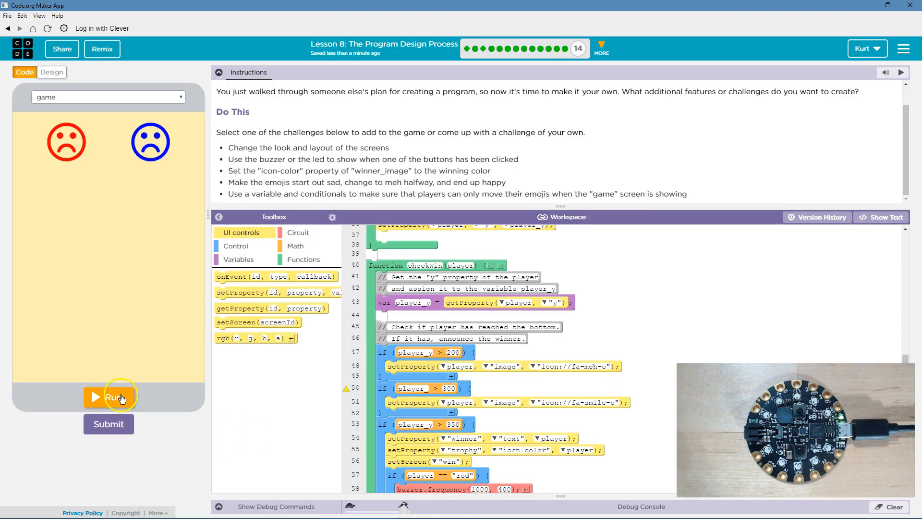
- Run the app, correct the player_ typo to player_y, rerun and race until blue wins
click(114, 397)
text(y)
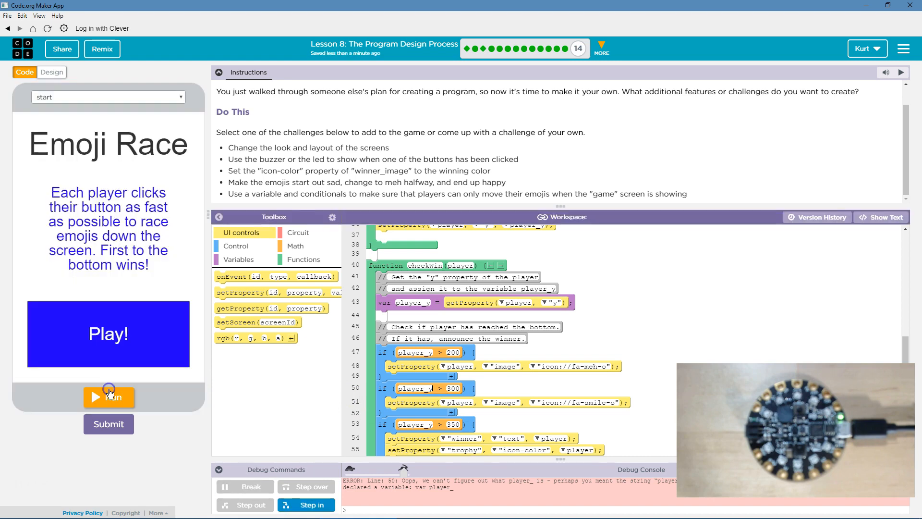
click(108, 397)
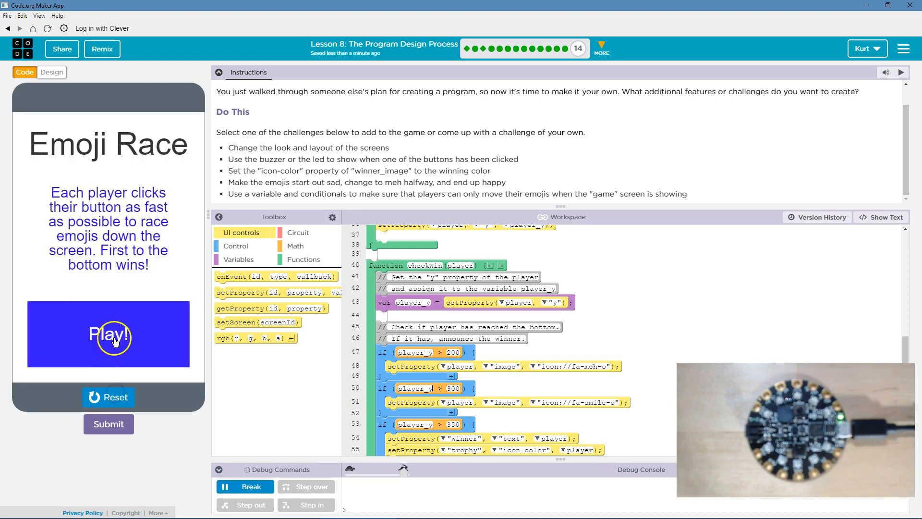
click(109, 333)
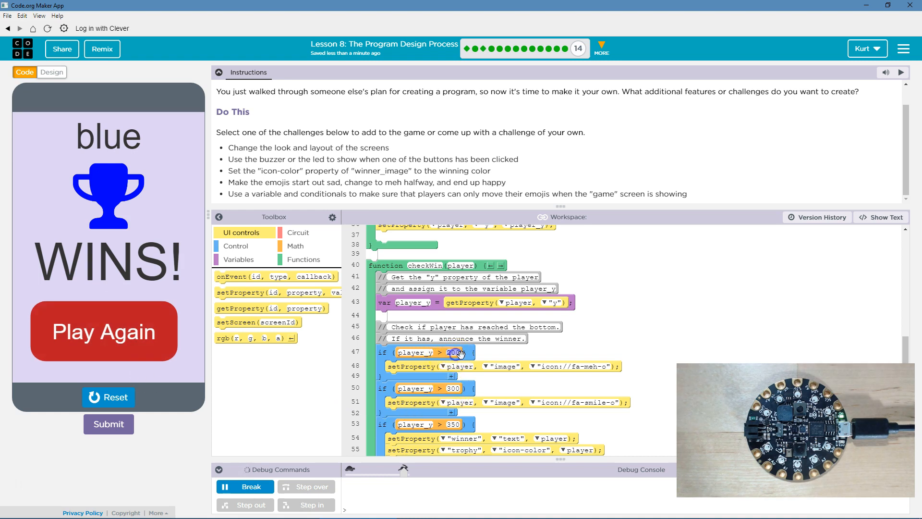
- Change the checkWin thresholds to 150 for meh and 250 for smile
text(150)
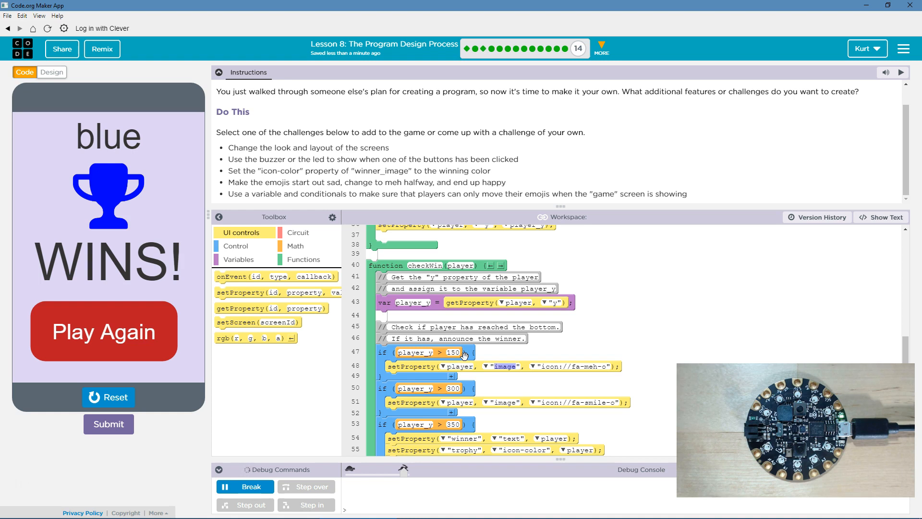
text(250)
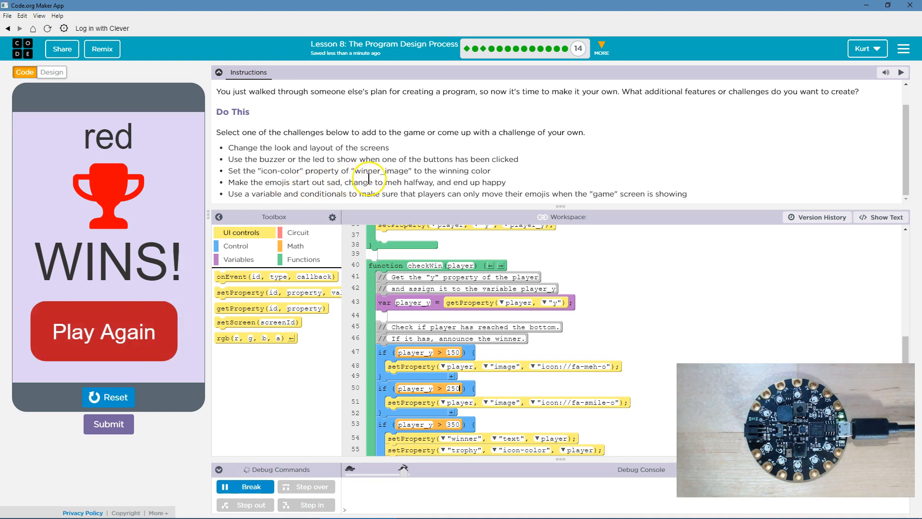
mouse_move(344, 204)
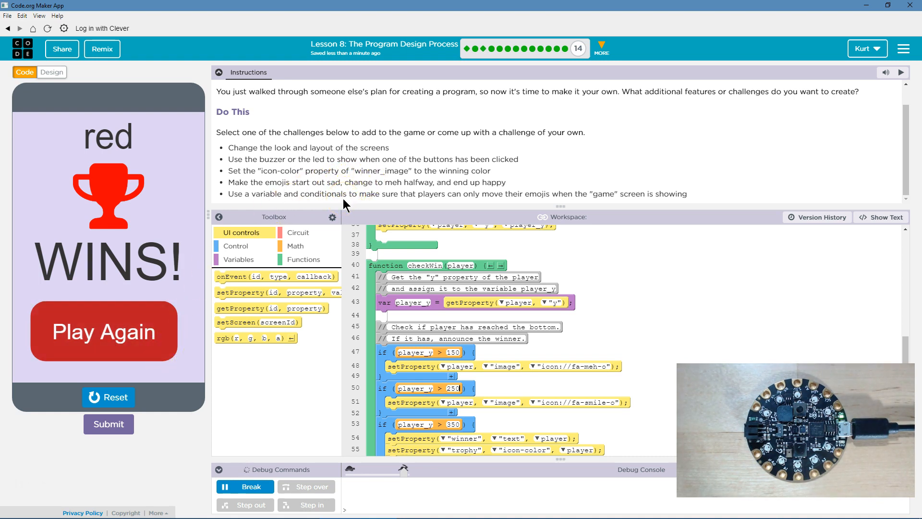